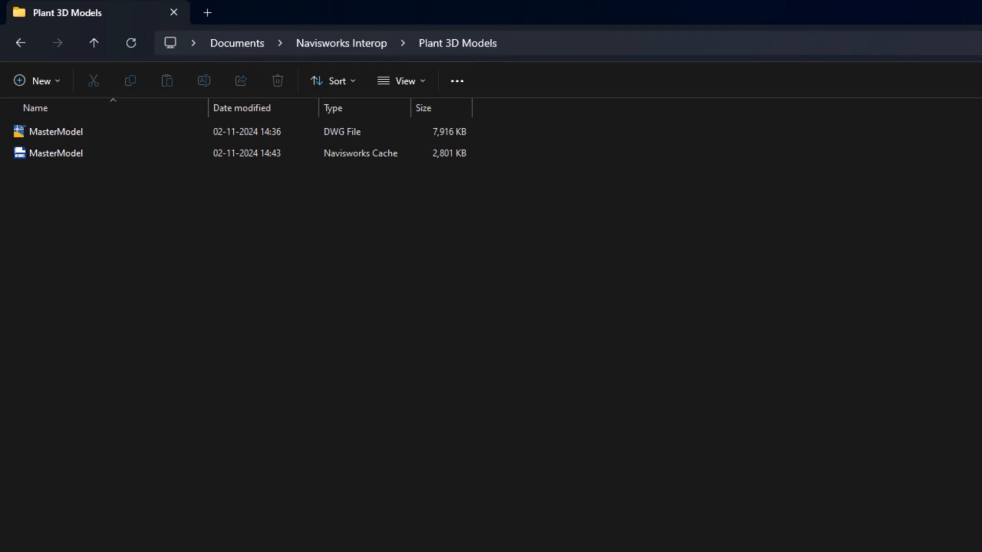
Delete the stale MasterModel .nwc cache file, leaving only the MasterModel DWG.
key("Delete")
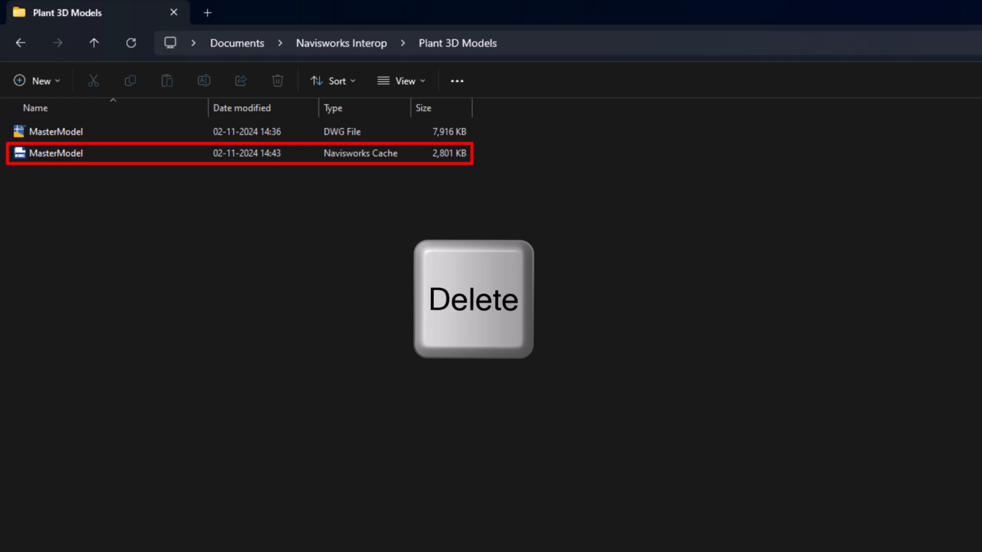
key("Delete")
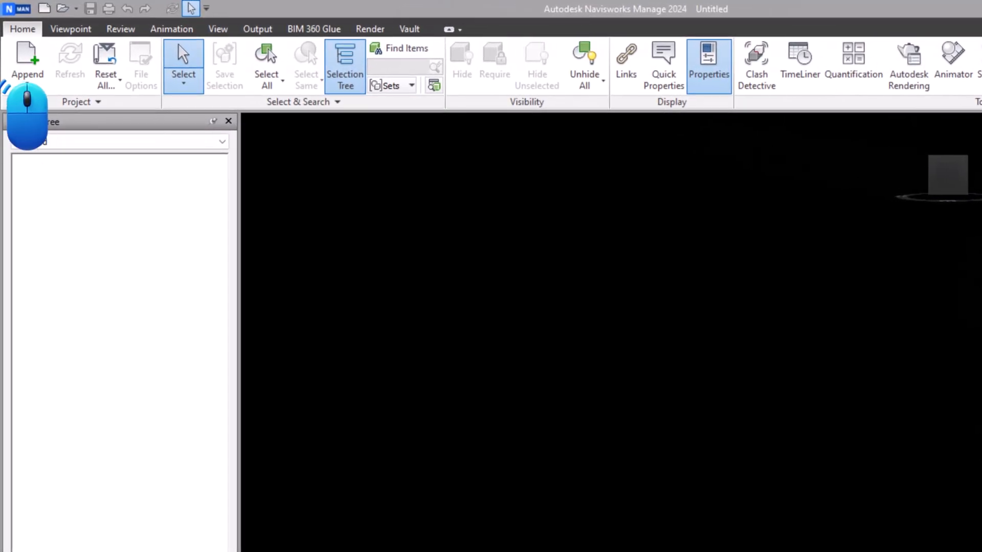
Append MasterModel.dwg from Plant 3D Models into the Navisworks project.
left_click(27, 62)
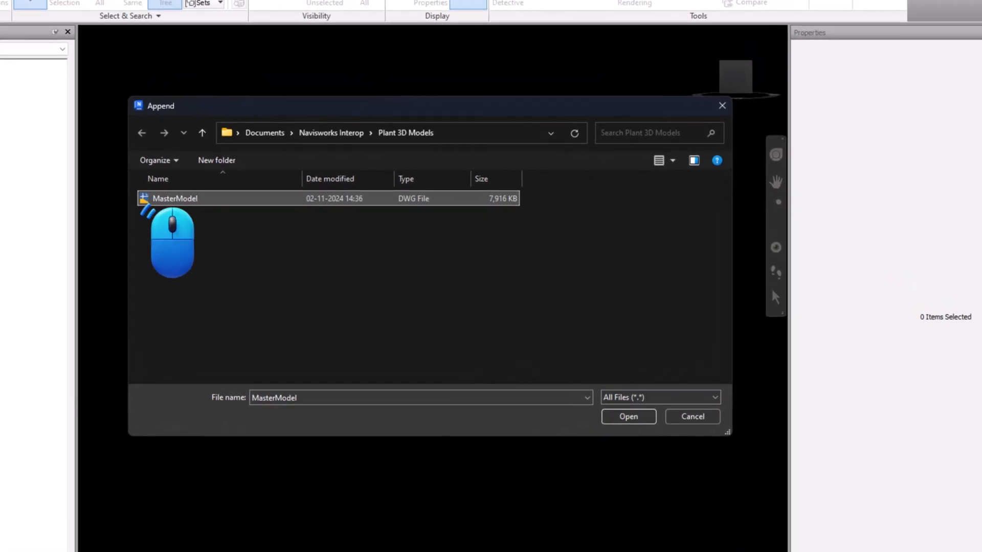
left_click(627, 416)
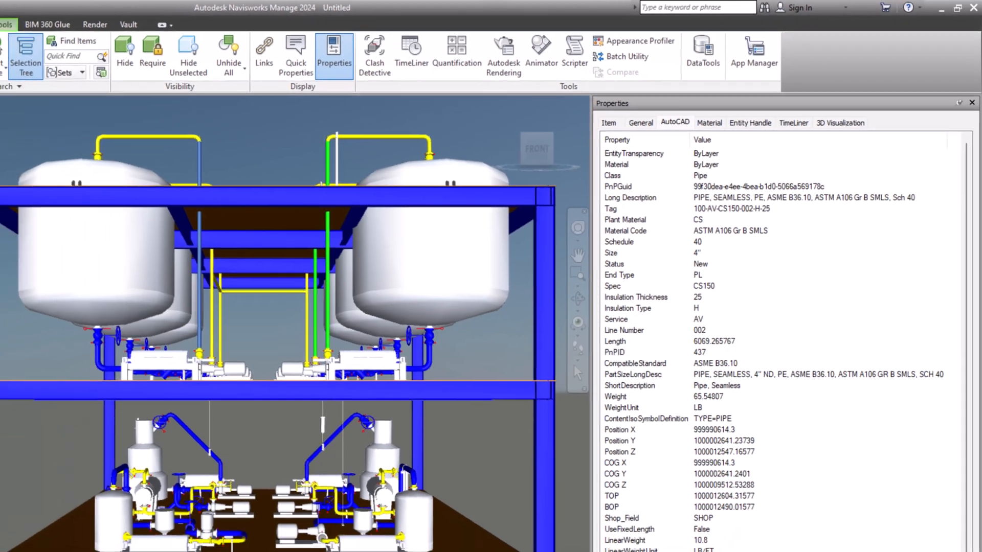
Show the appended pipe rack and list a pipe's Plant 3D properties.
left_click(230, 43)
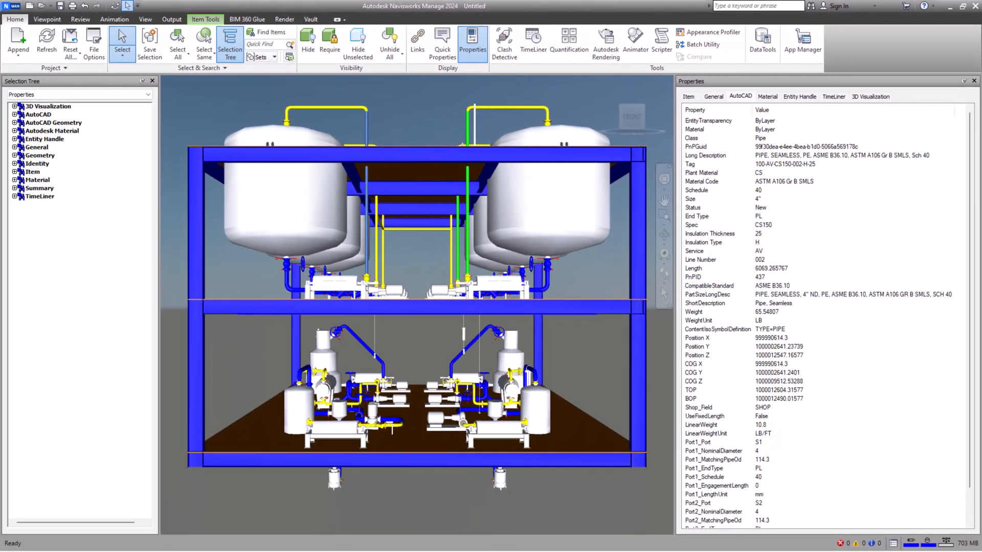